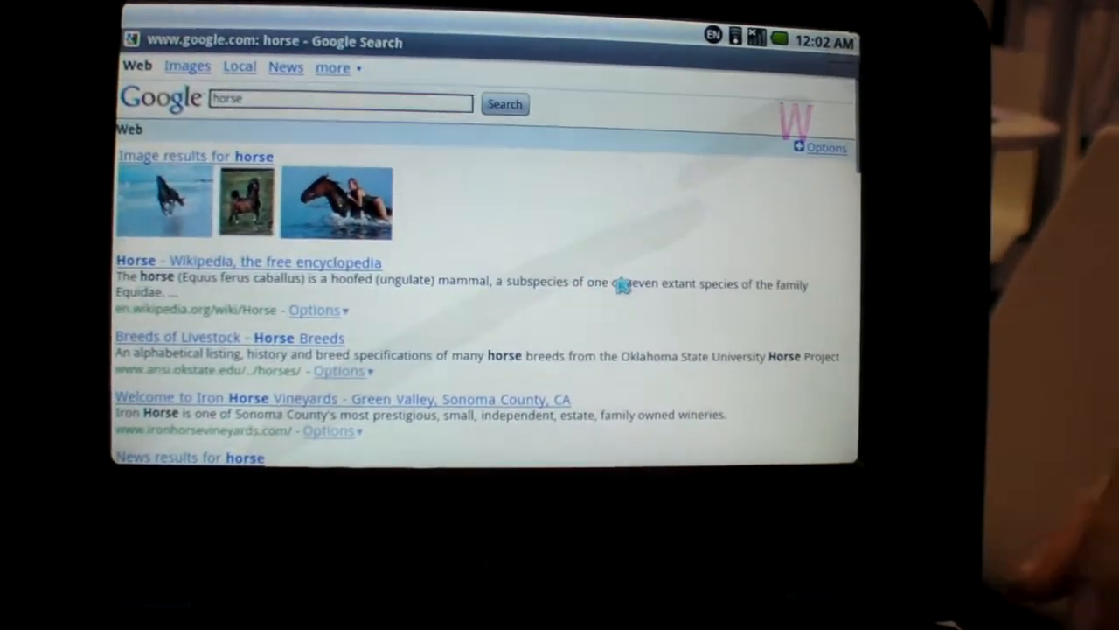
Step: Search Google for 'armdevices' from the browser's search box
scroll("down", 3)
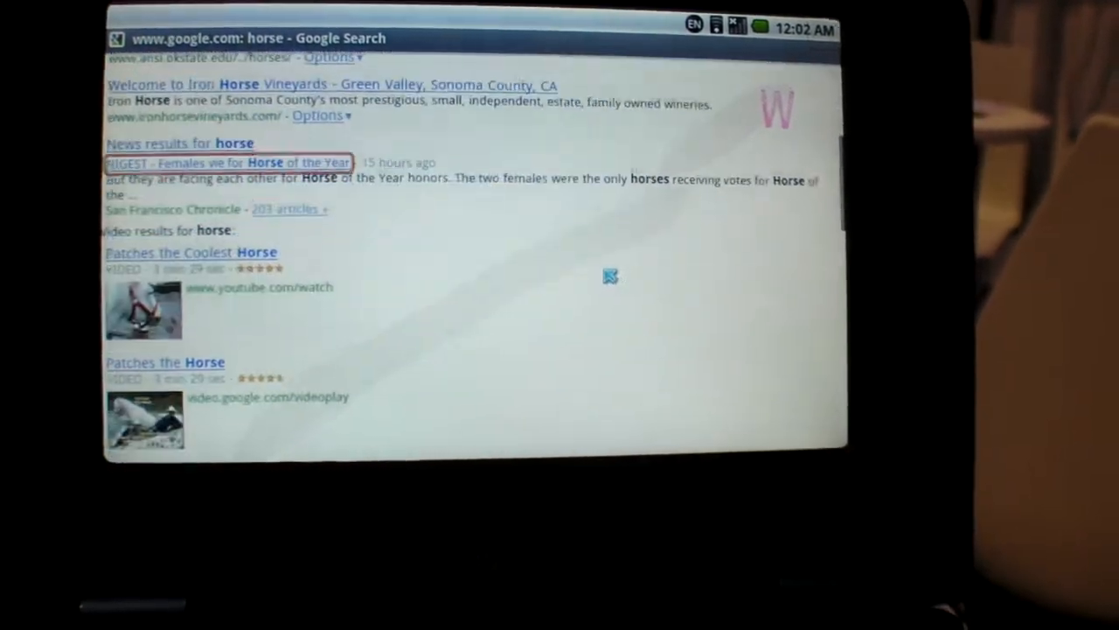
scroll("down", 3)
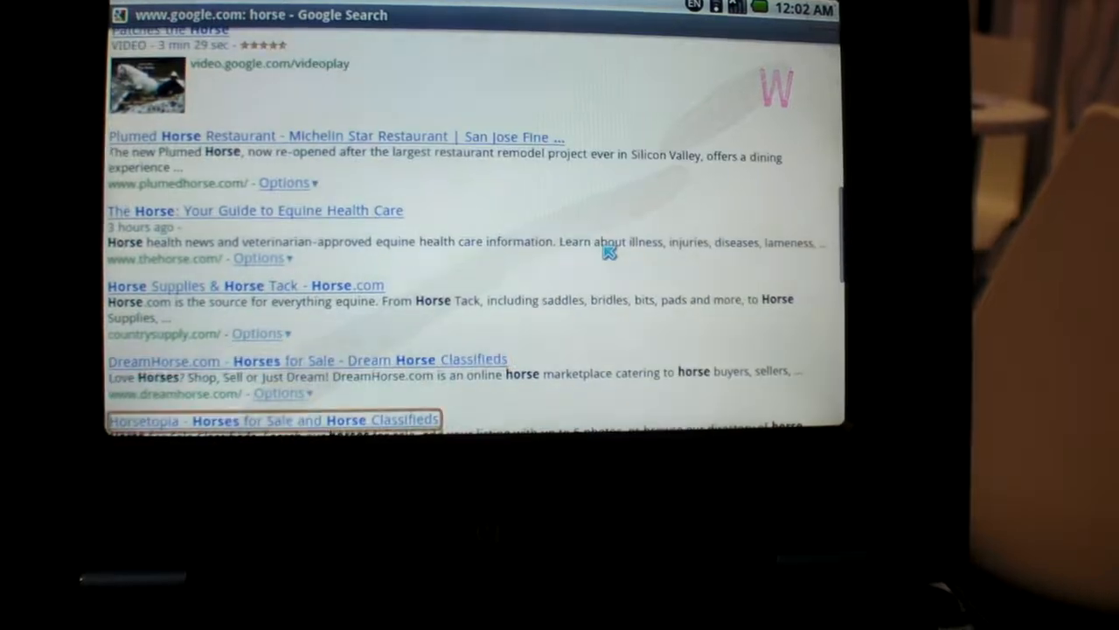
scroll("down", 3)
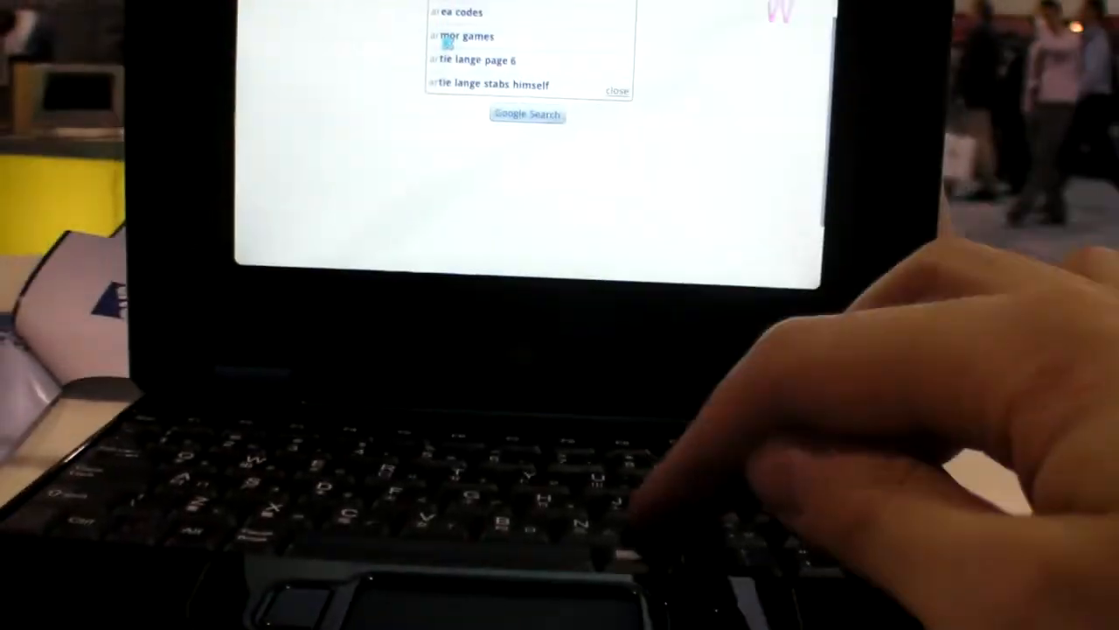
type("armde")
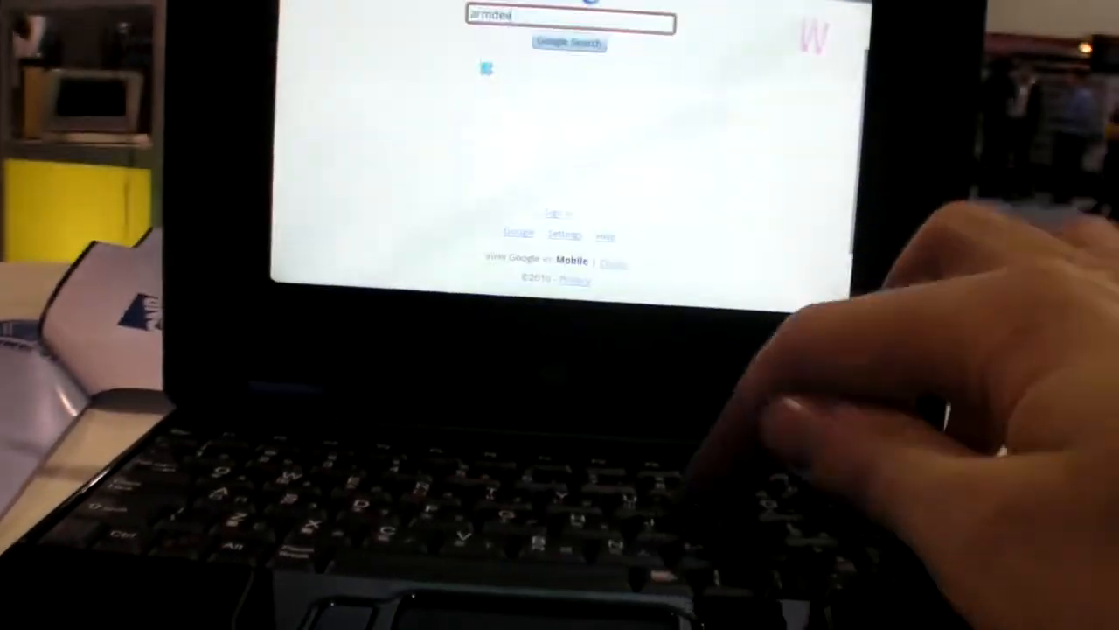
type("vices")
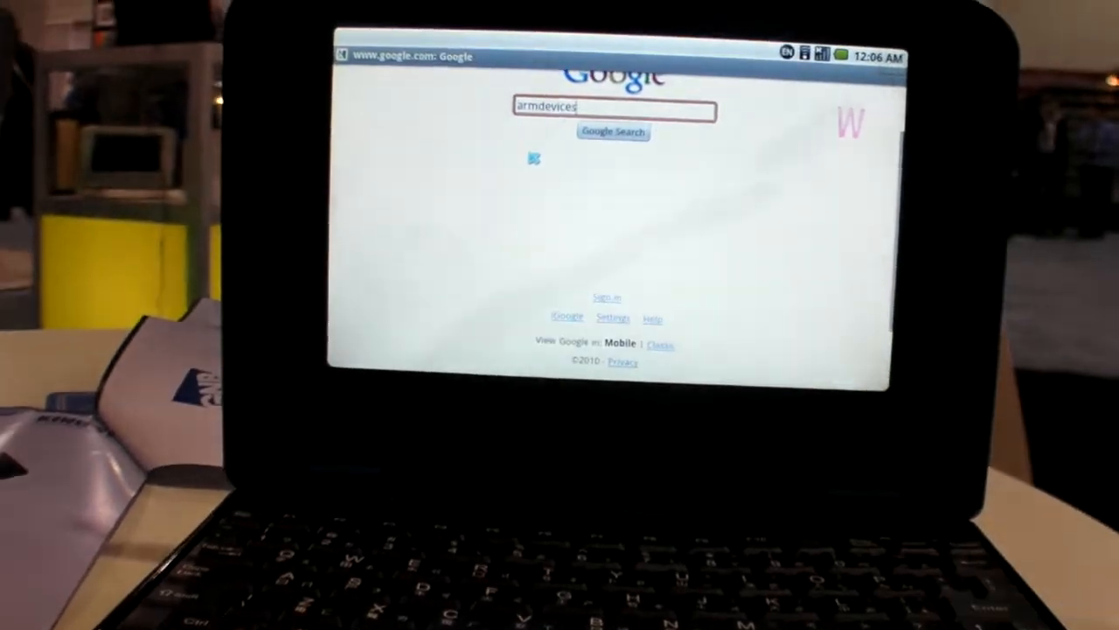
left_click(613, 131)
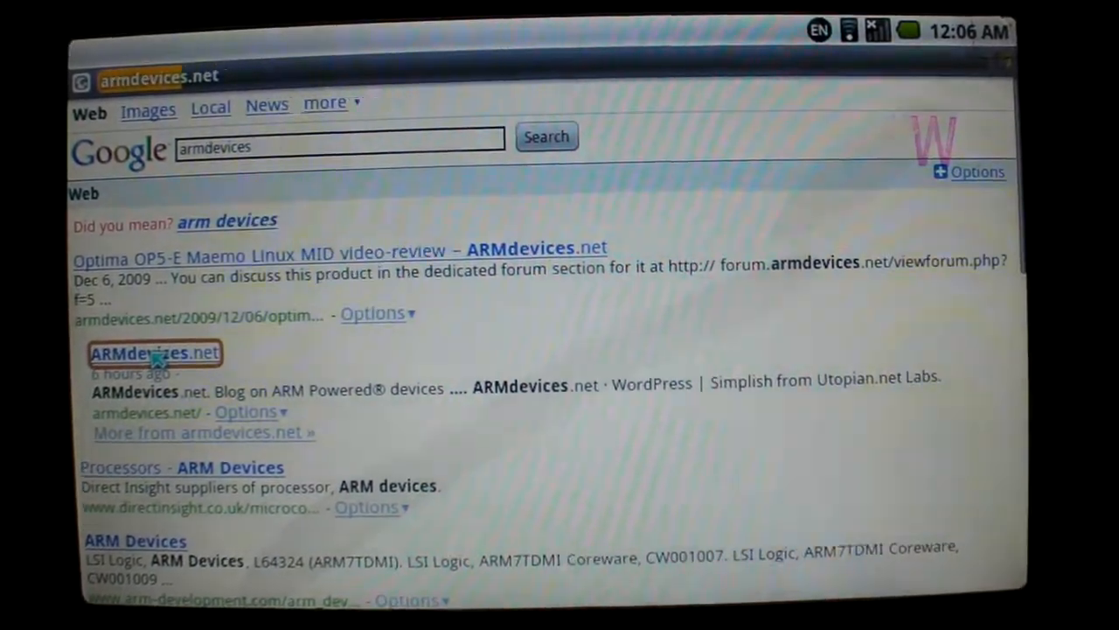
Step: Open the ARMdevices.net result from the Google search results
left_click(154, 353)
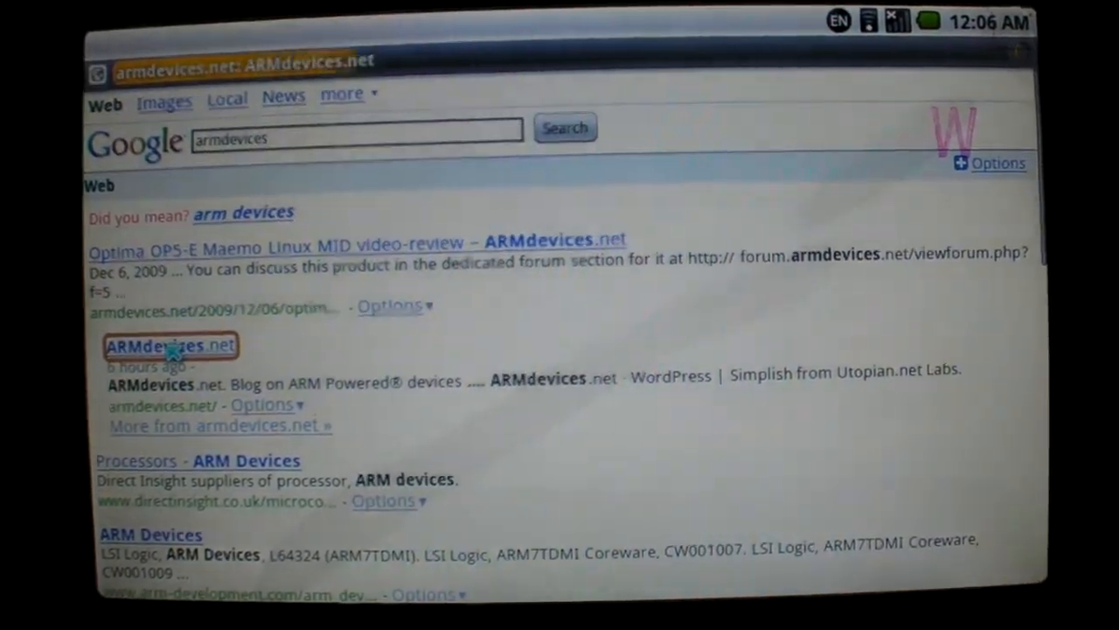
left_click(169, 346)
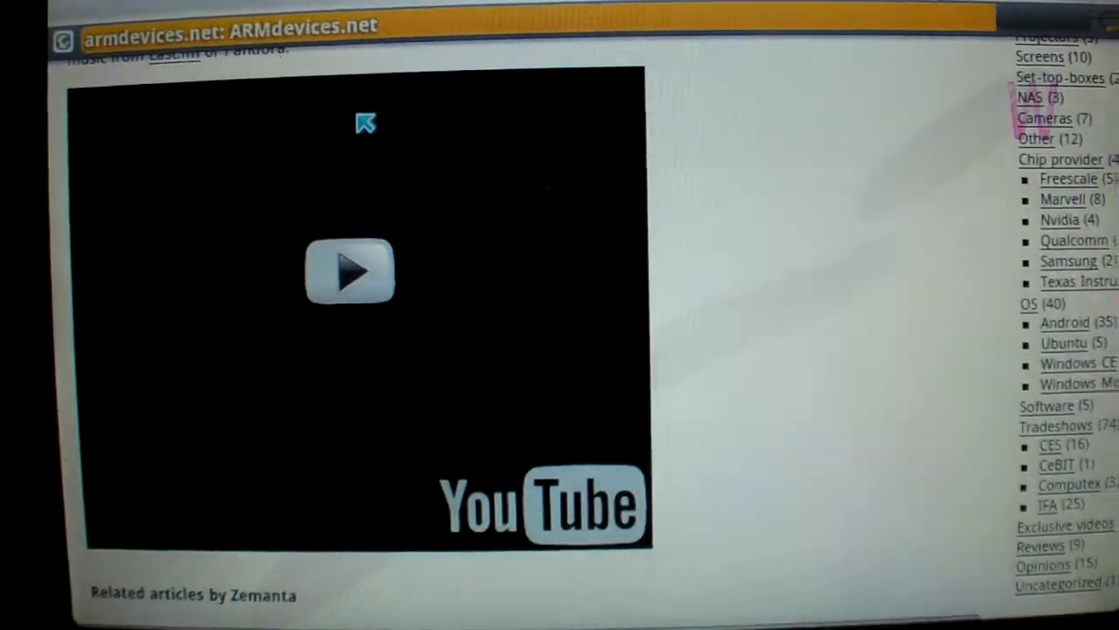
Step: Start the embedded YouTube video and read down the ARMdevices.net blog posts
left_click(348, 272)
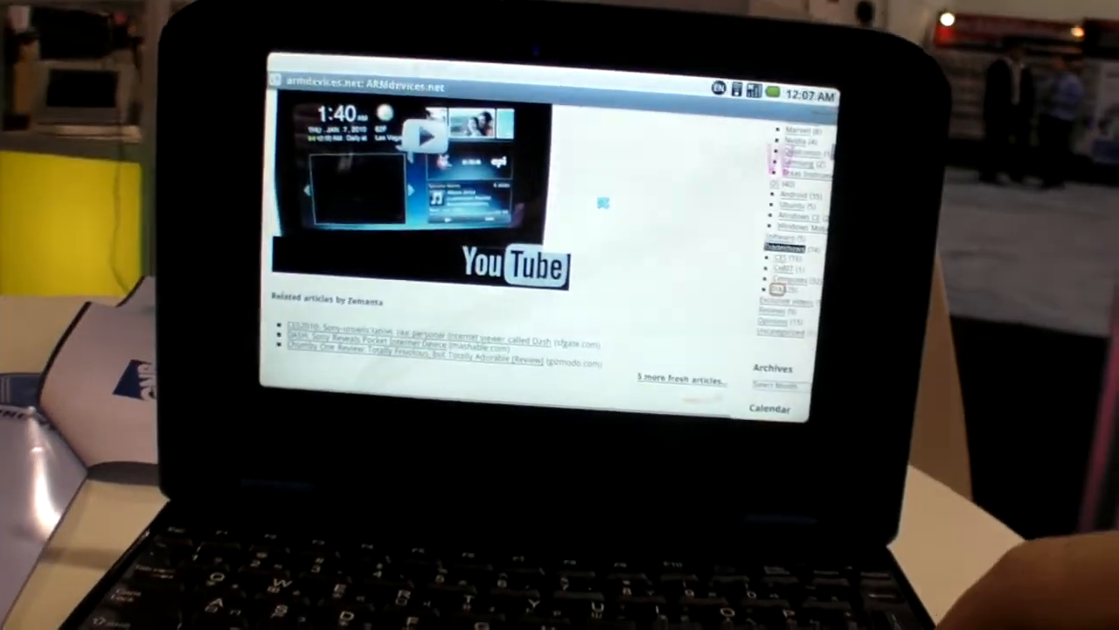
scroll("down", 3)
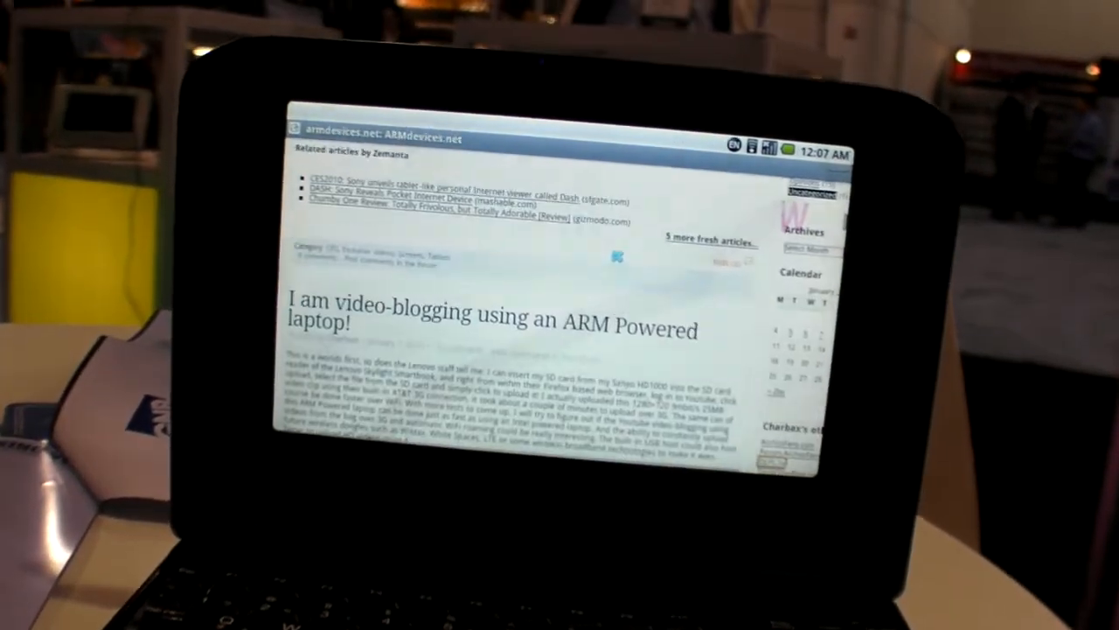
scroll("down", 3)
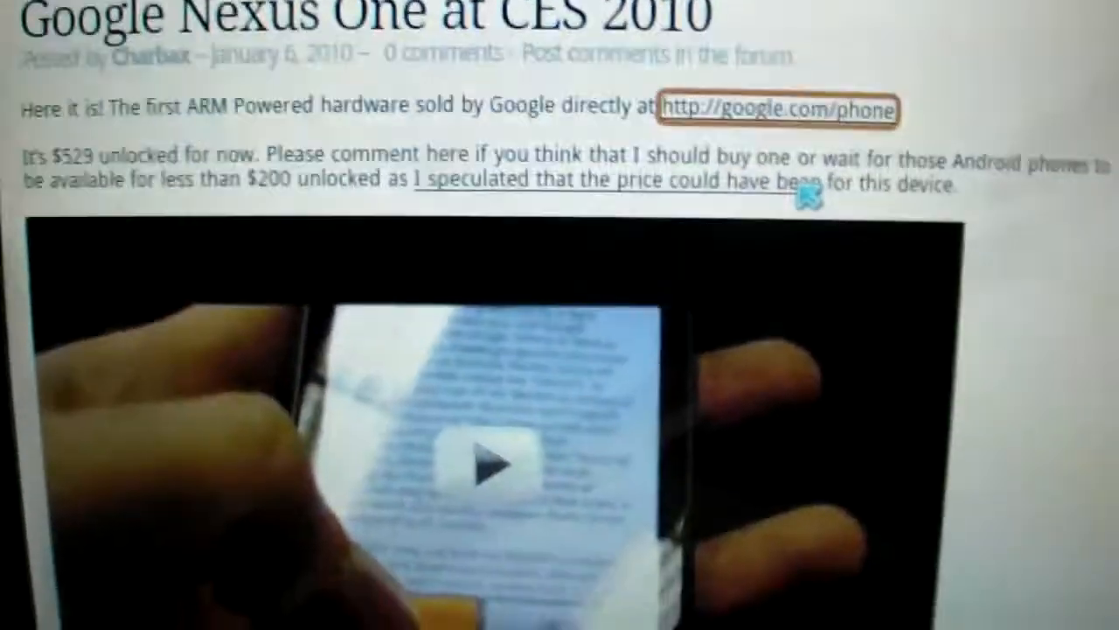
Step: Scroll through the Google Nexus One at CES 2010 post
scroll("down", 3)
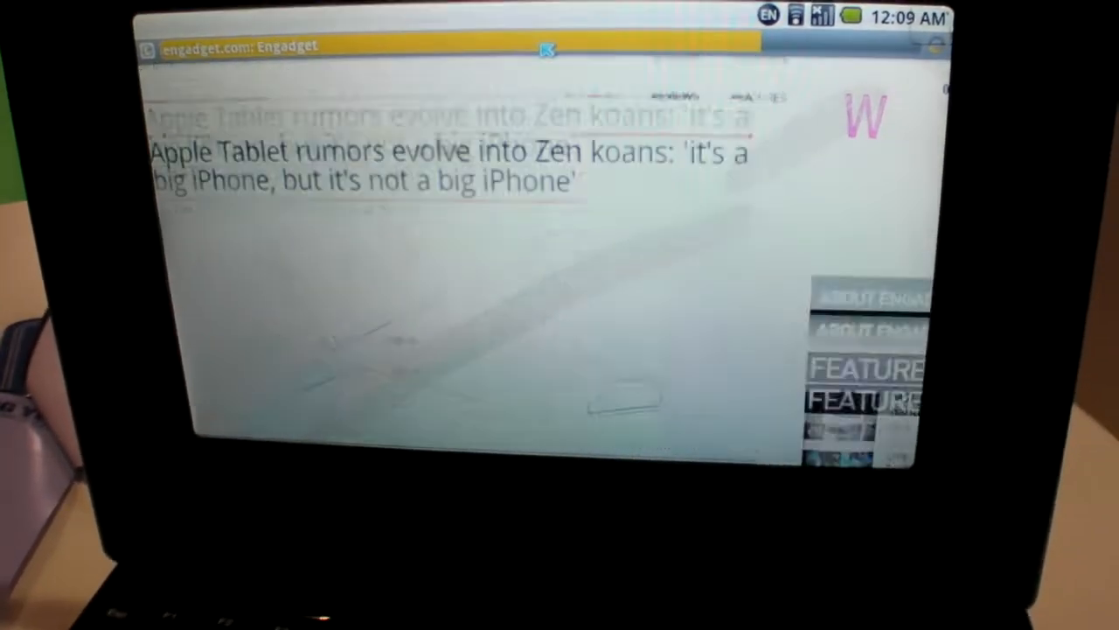
Step: Scroll down the Engadget page to the MSI Jellow sliding all-in-one hands-on article
scroll("down", 3)
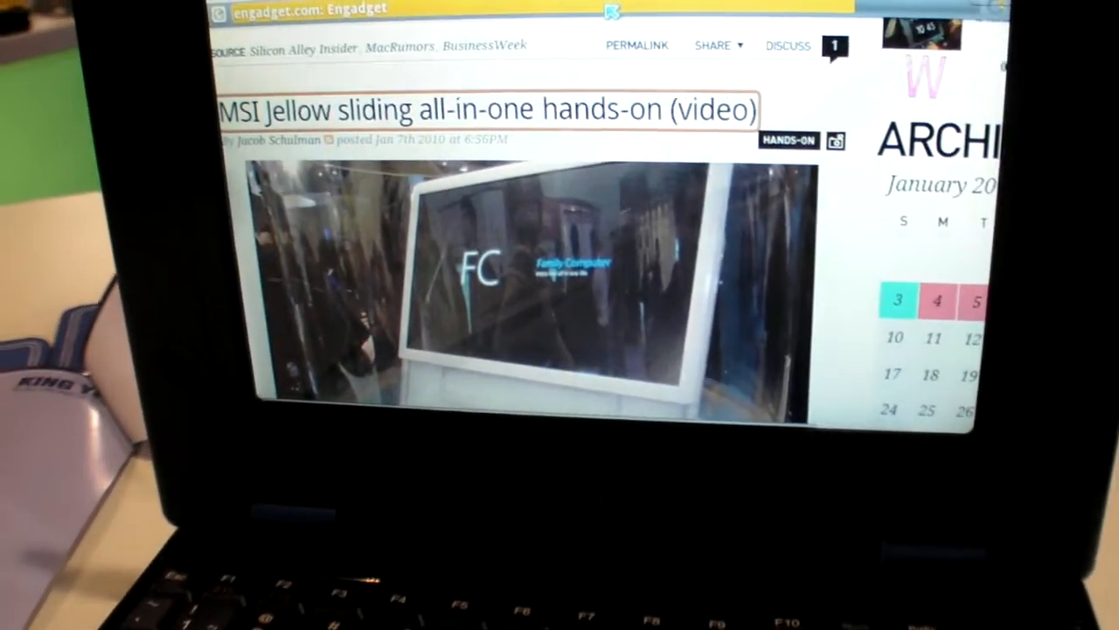
scroll("down", 3)
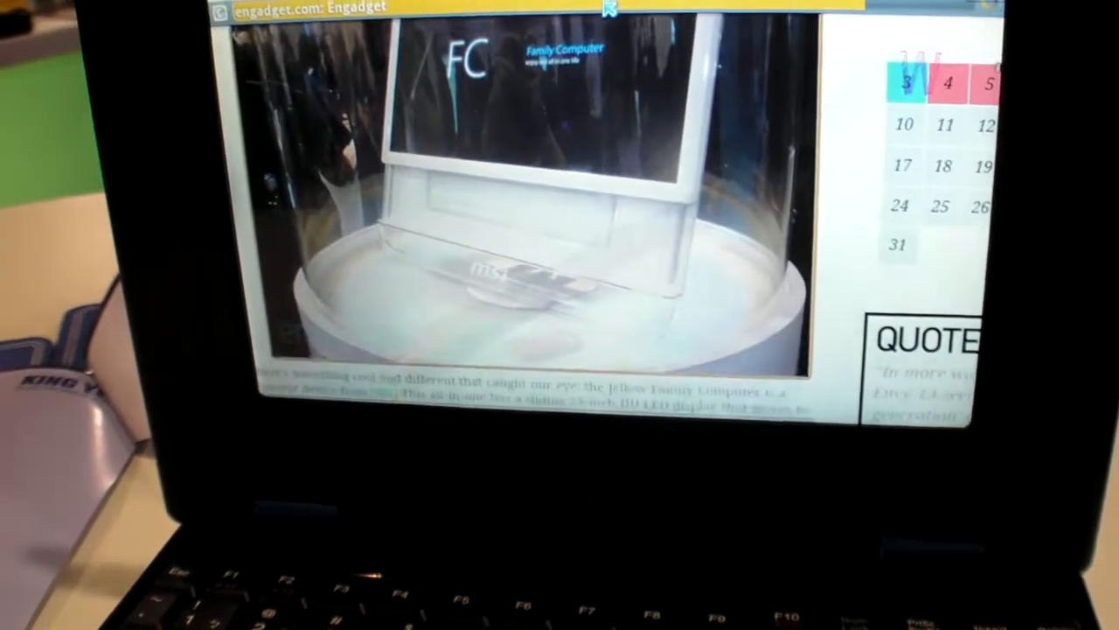
scroll("down", 3)
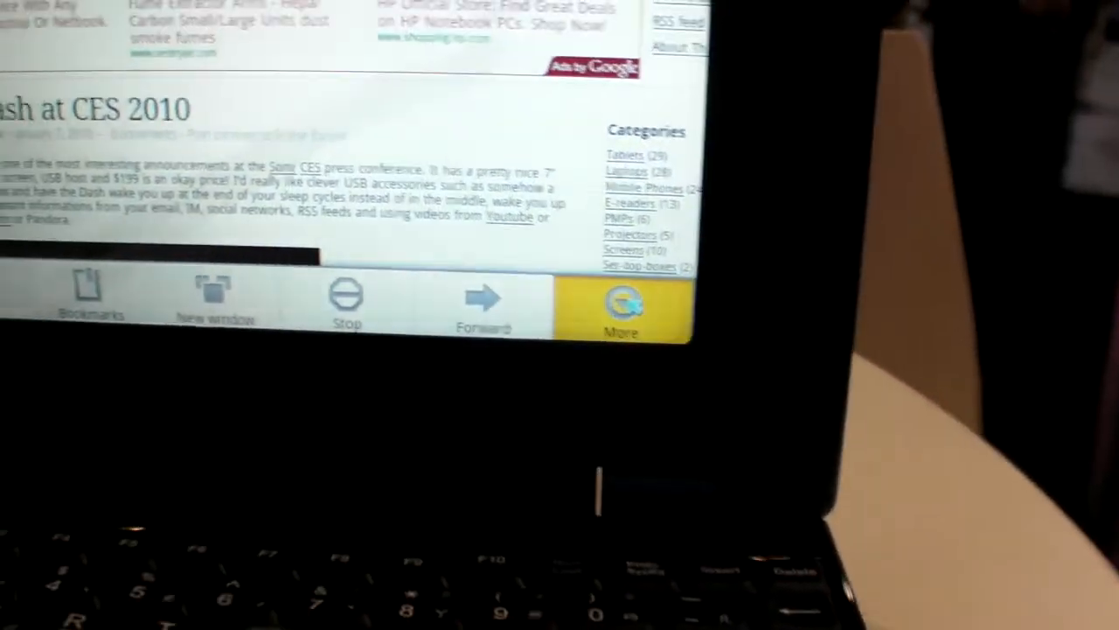
Step: Bring up the browser's More options over the ARMdevices.net Sony Dash post
left_click(621, 302)
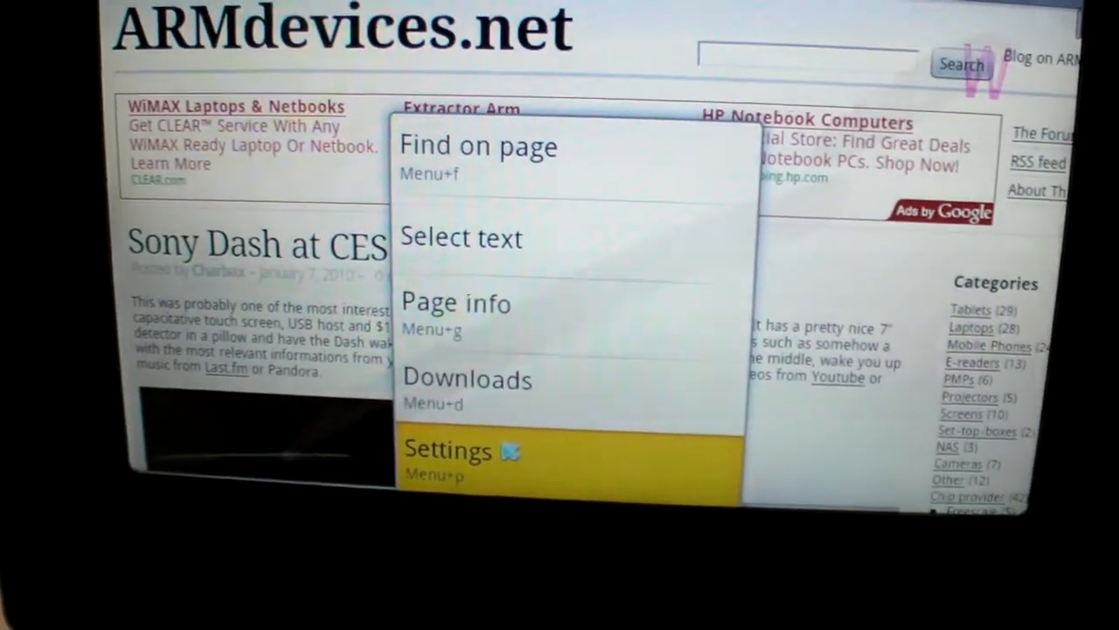
Step: Scroll Browser Settings down to the Privacy and Security sections with cookie, form data and password options
left_click(446, 450)
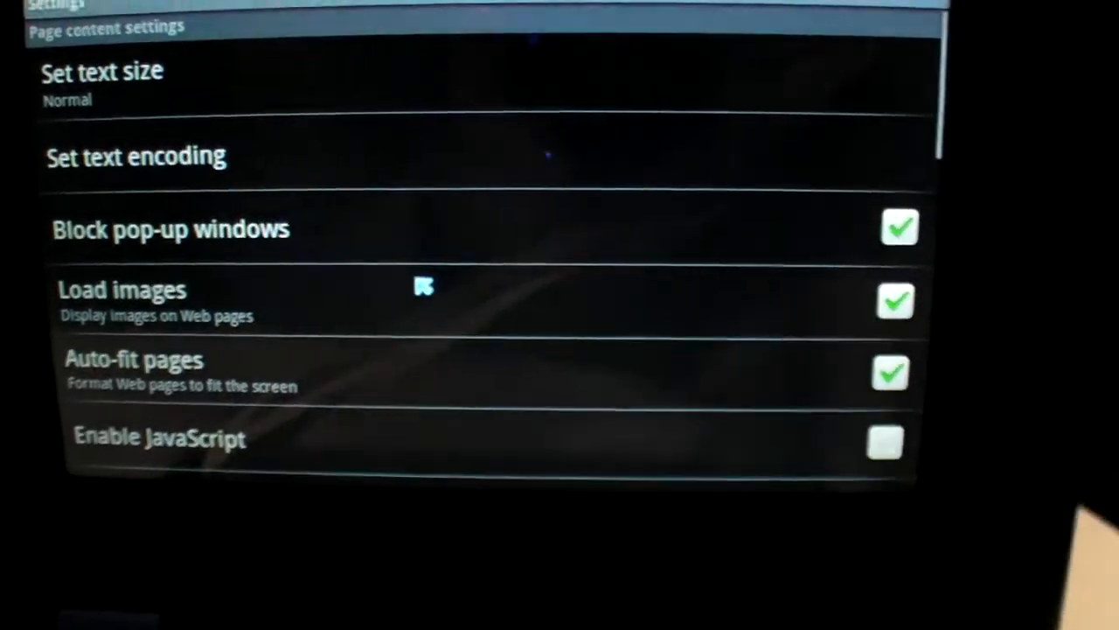
scroll("down", 3)
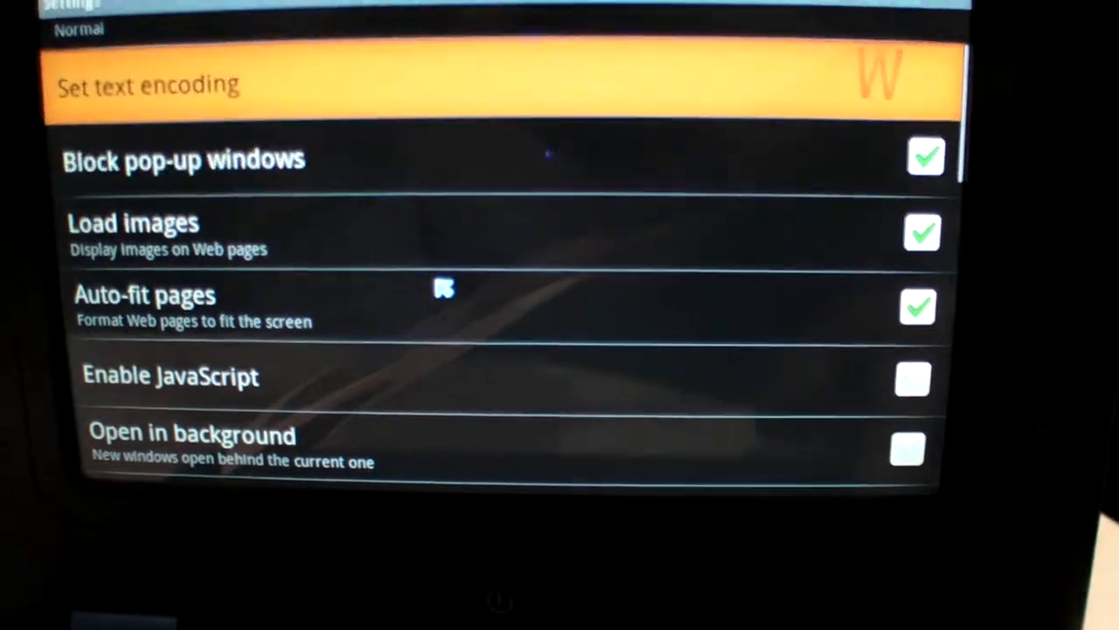
scroll("down", 3)
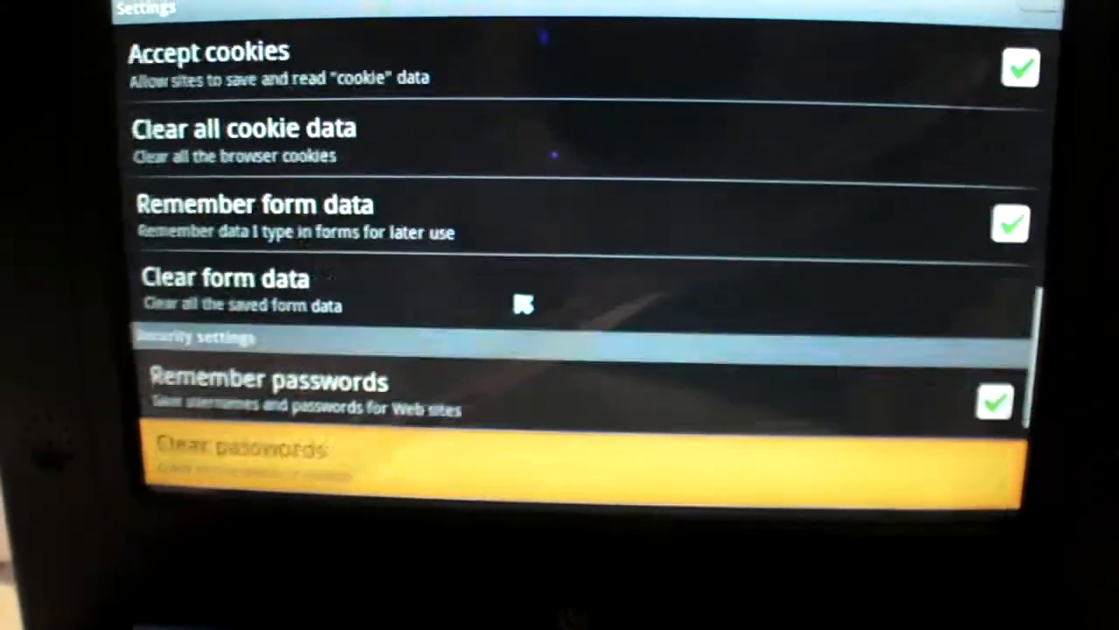
scroll("down", 3)
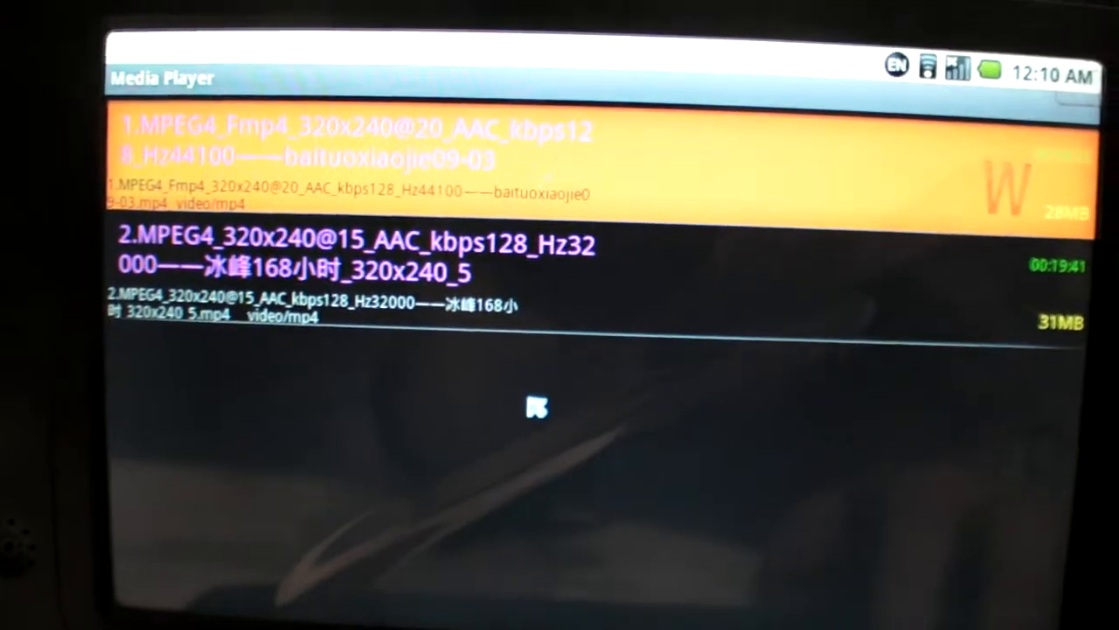
Step: Show Media Player's list of the two MPEG4 video files on the device
left_click(350, 158)
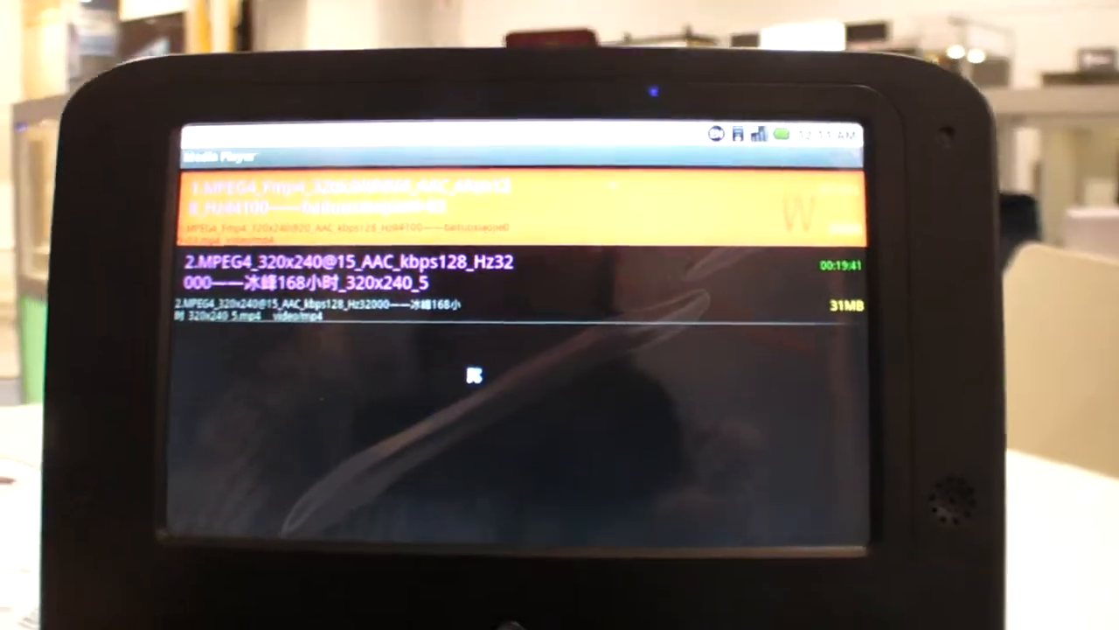
Step: Return to the app drawer, bring up the Device options dialog and dismiss it
left_click(350, 201)
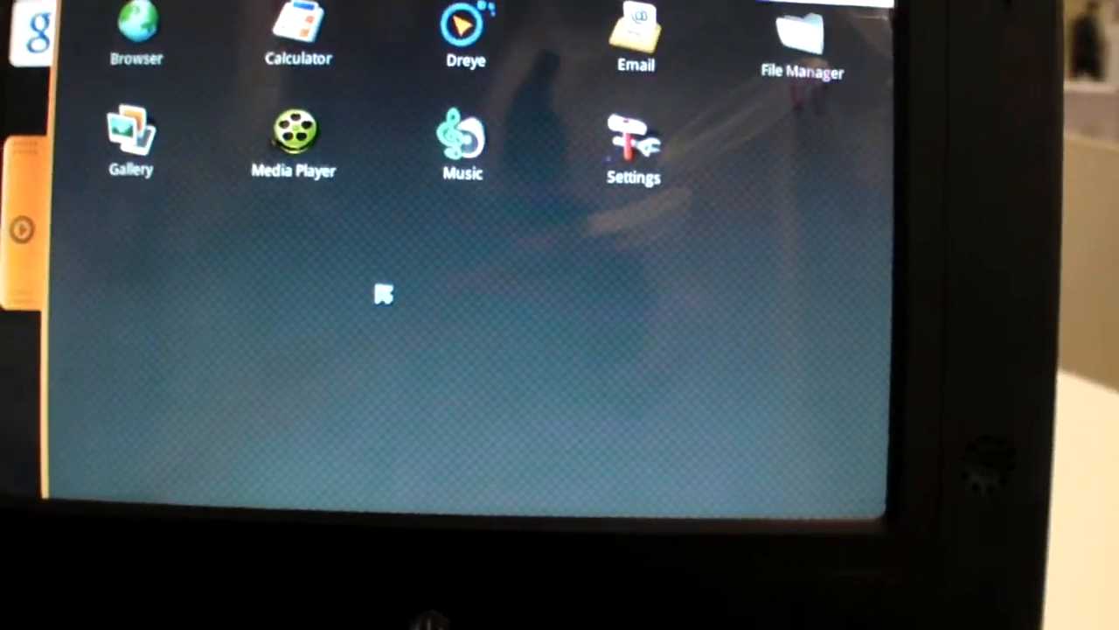
left_click(293, 136)
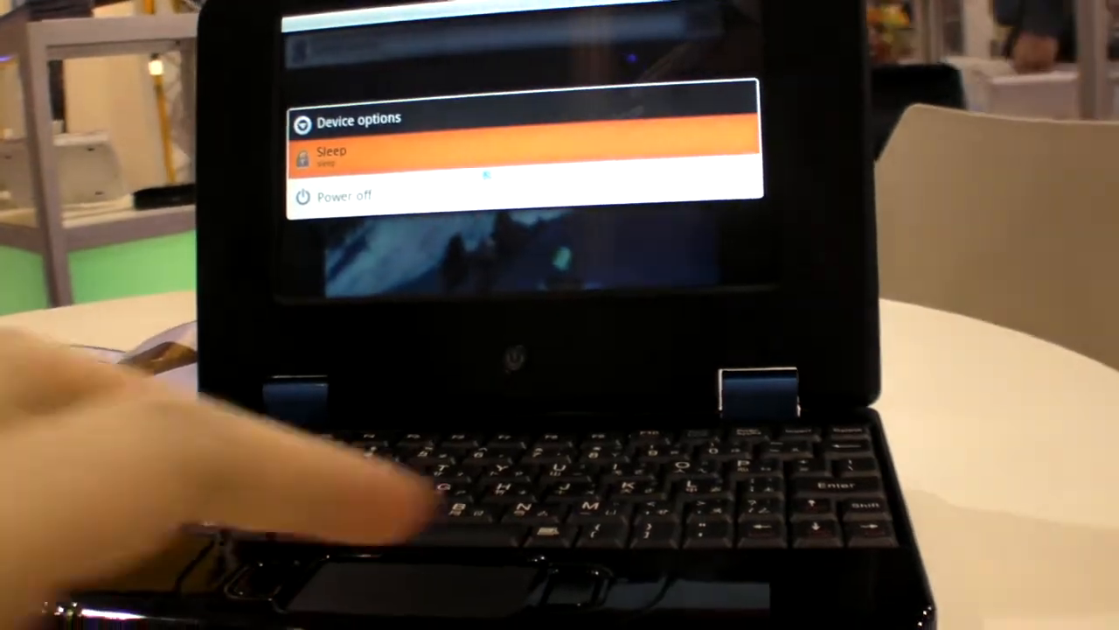
left_click(344, 196)
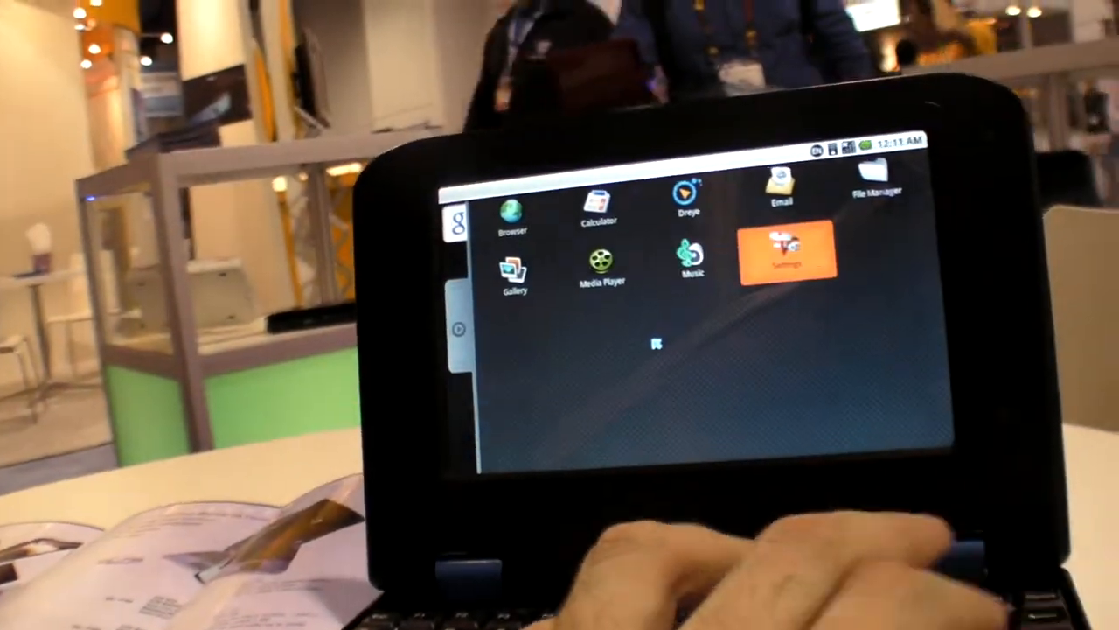
Step: View About phone details: model gnetbook, firmware 1.5, kernel 2.6.26
left_click(779, 253)
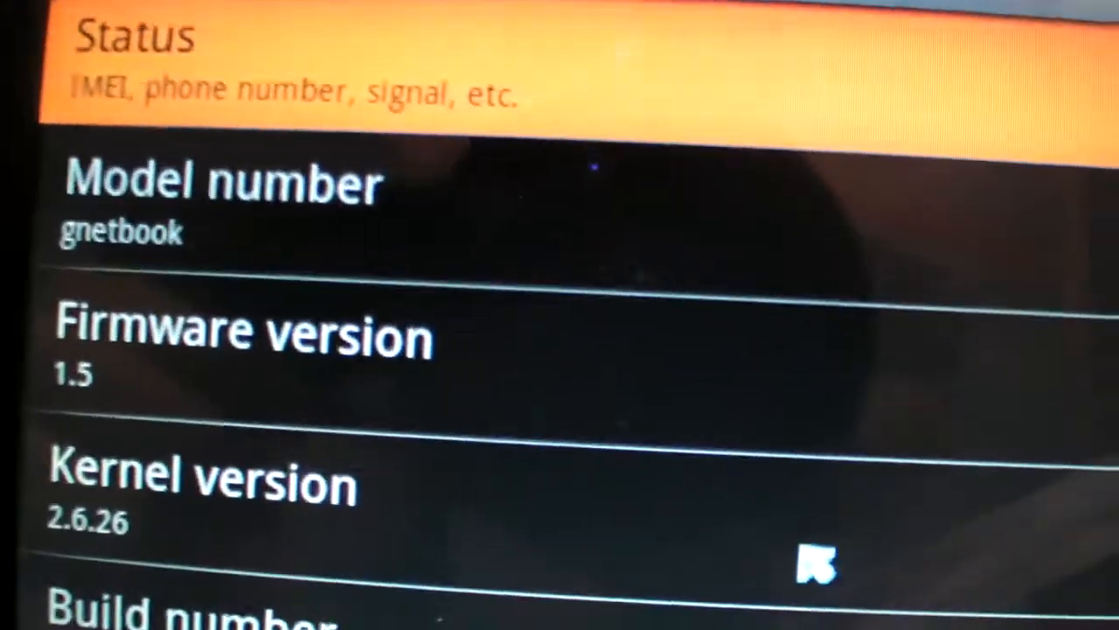
scroll("down", 3)
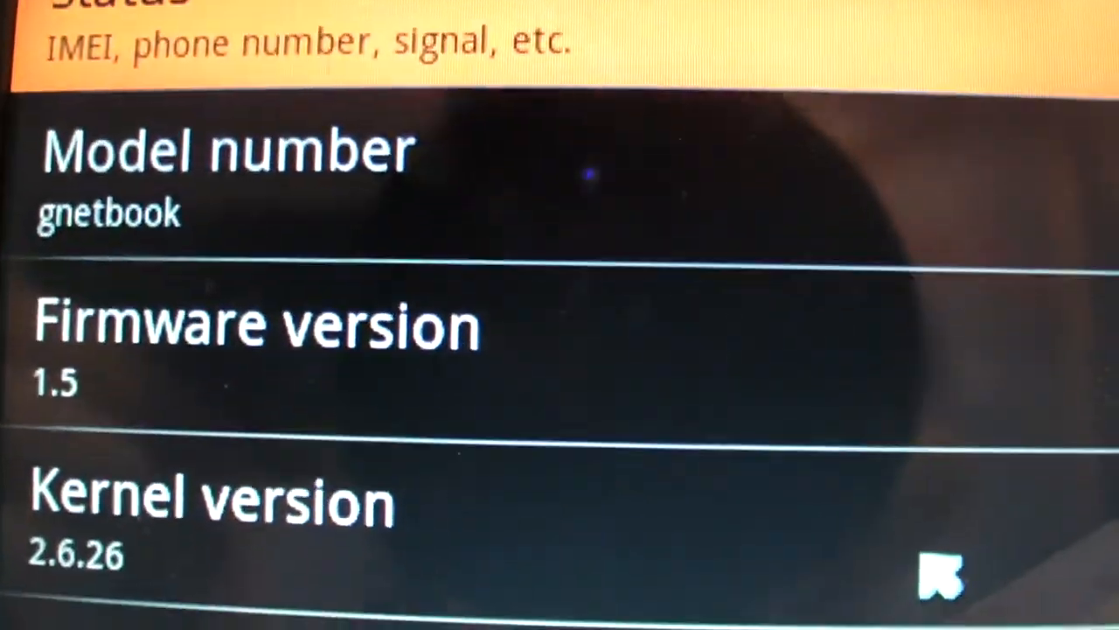
scroll("down", 3)
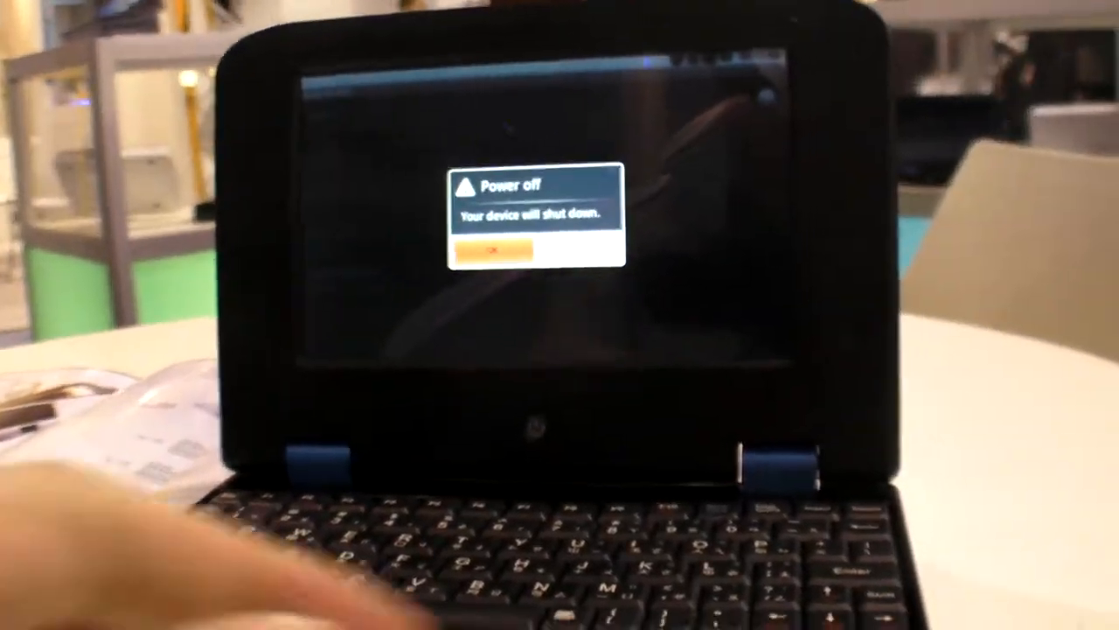
Step: Confirm OK on the Power off dialog so the netbook shuts down and restarts
left_click(495, 254)
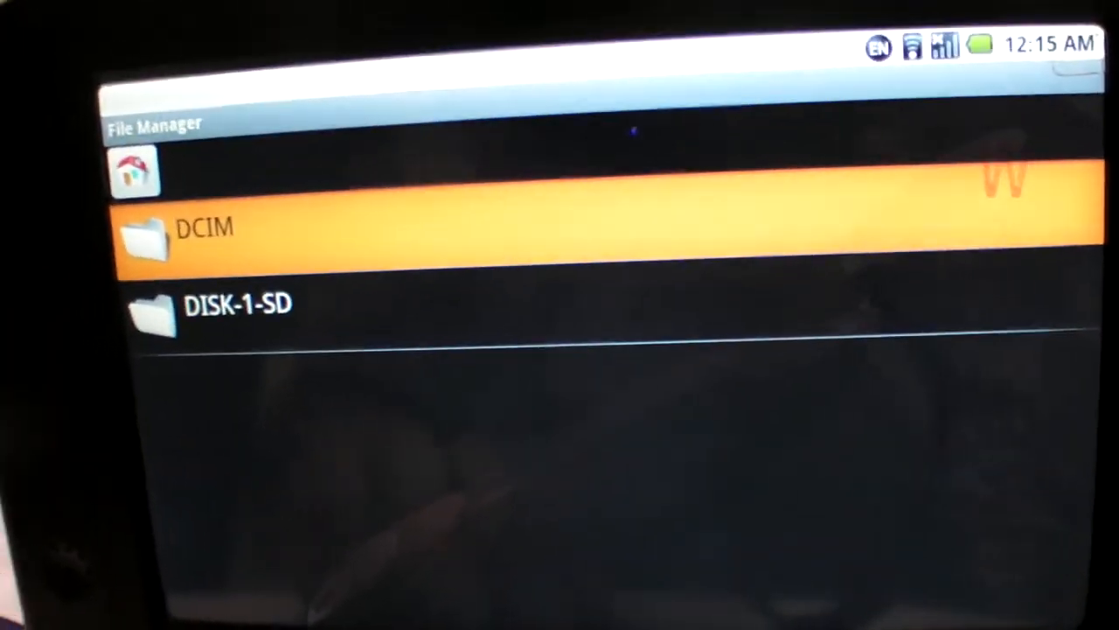
Step: Browse the storage folder's APK installers from BreakTheBlocks down to Skype Lite and Gomoku
left_click(204, 228)
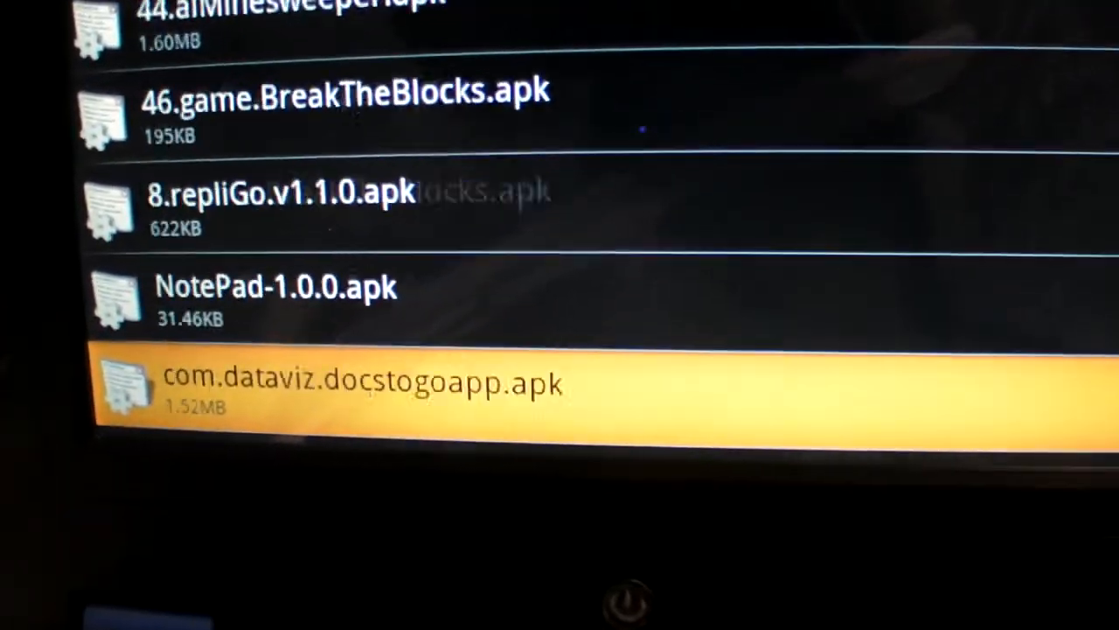
scroll("down", 3)
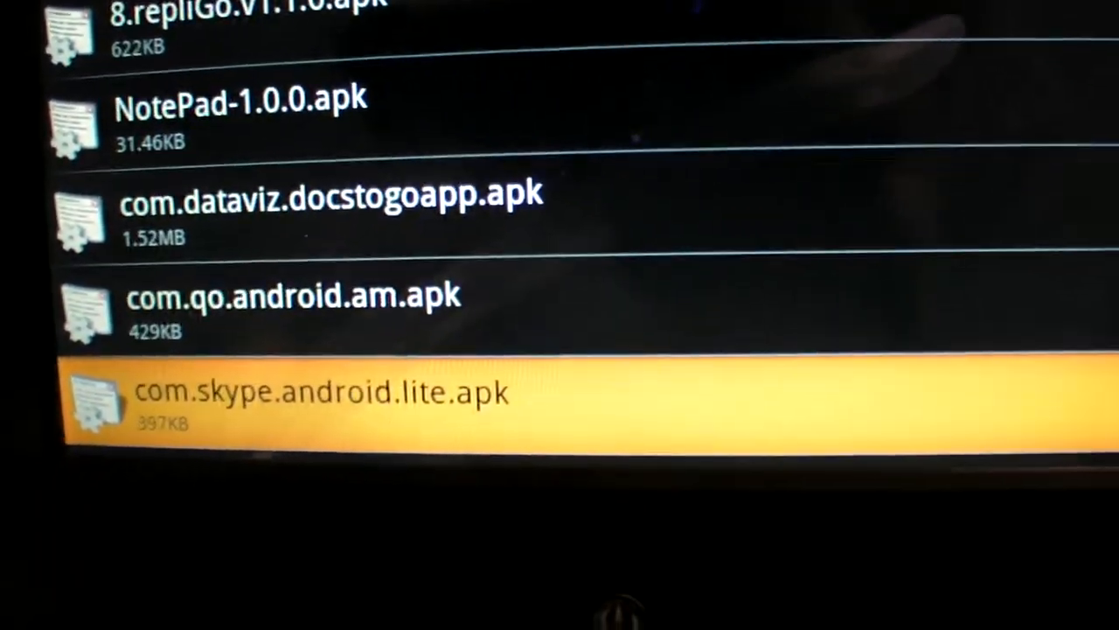
scroll("down", 3)
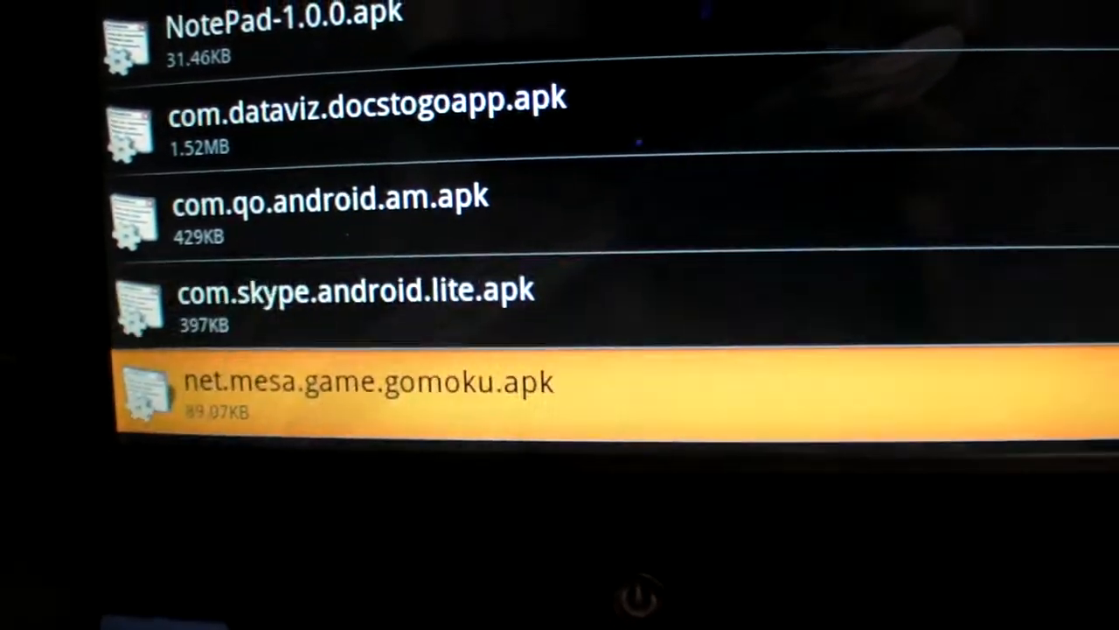
scroll("down", 3)
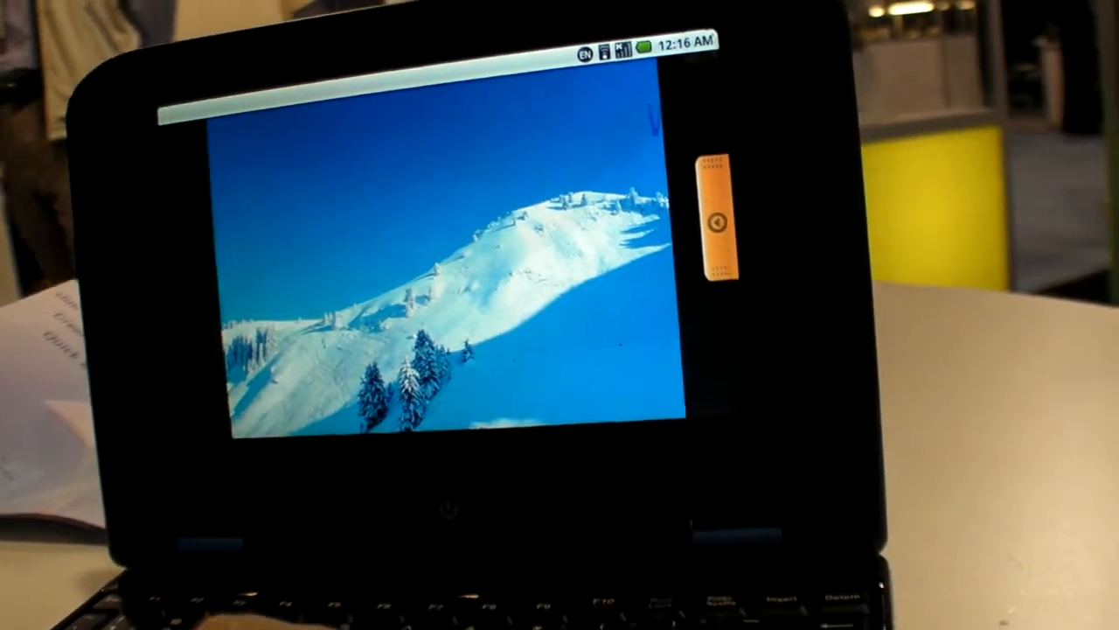
Step: Launch File Manager from the app drawer, landing in the APK folder again
left_click(715, 223)
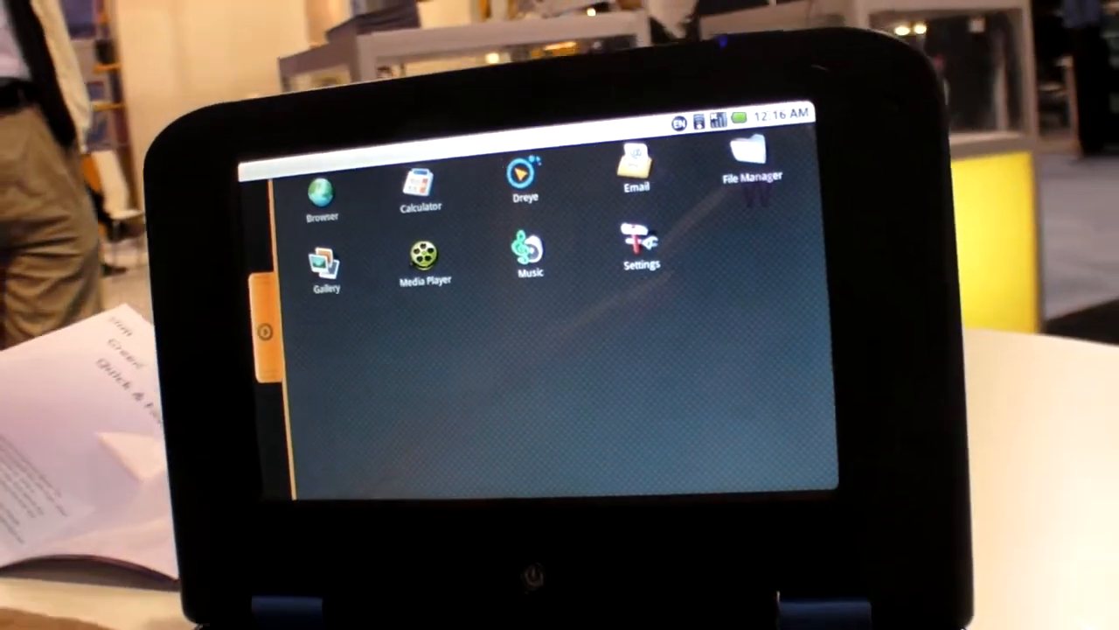
left_click(323, 262)
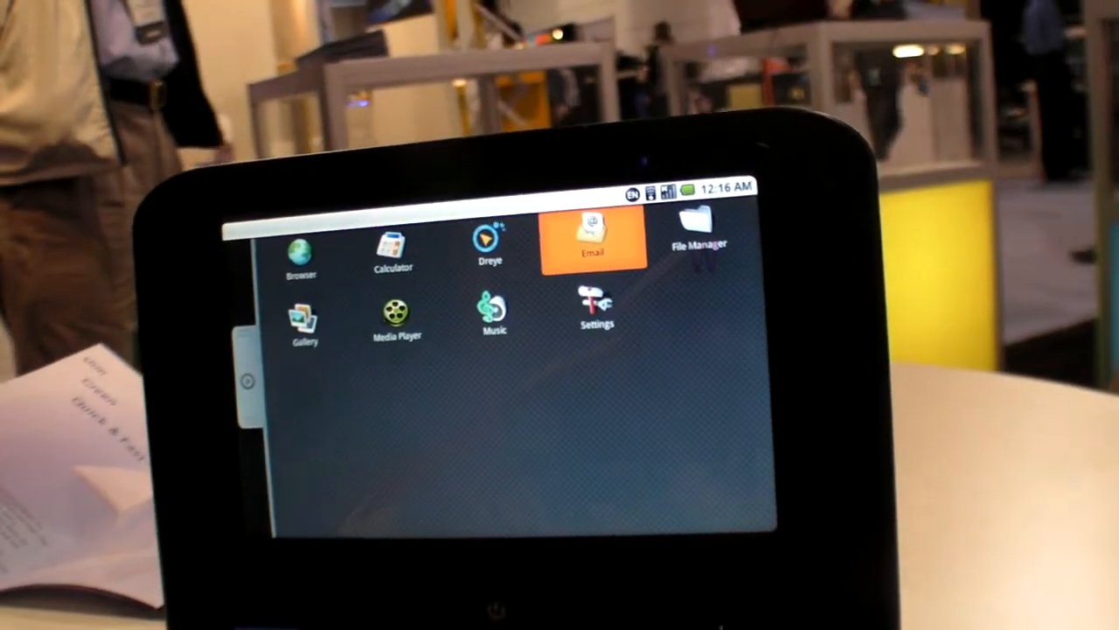
left_click(698, 236)
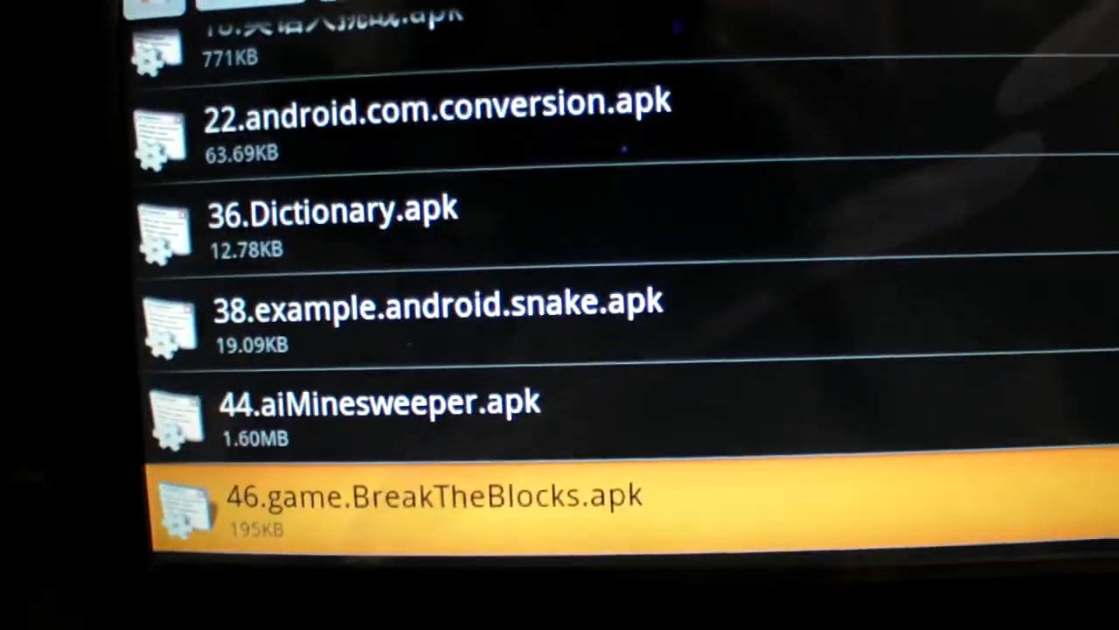
Step: Scroll the APK list past Skype Lite and Gomoku to the 64.41KB 接龙.apk entry
scroll("down", 3)
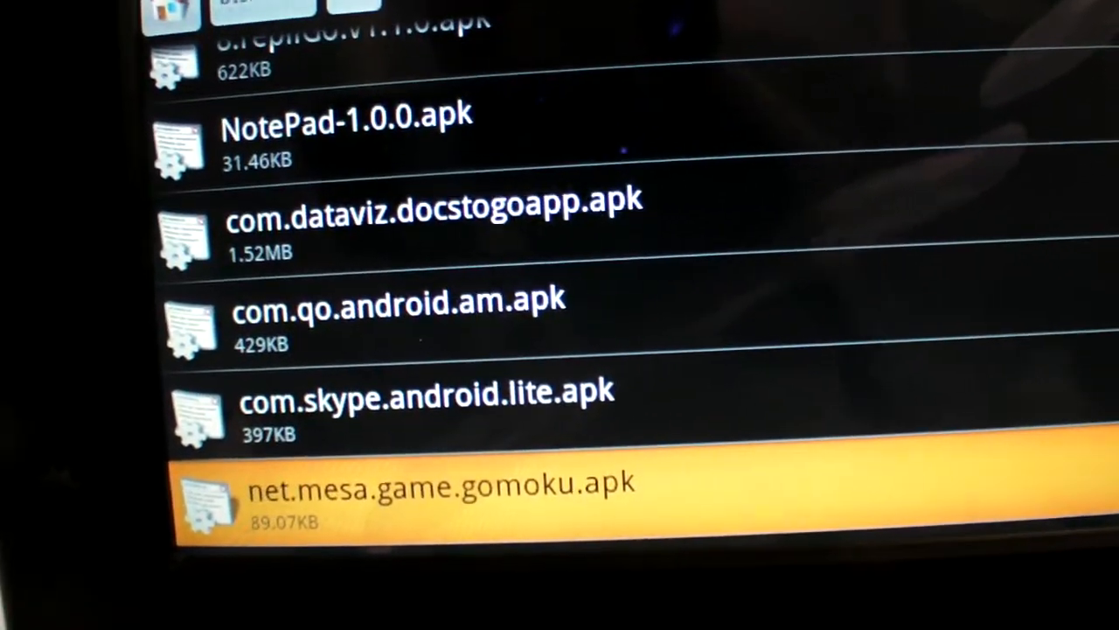
scroll("down", 3)
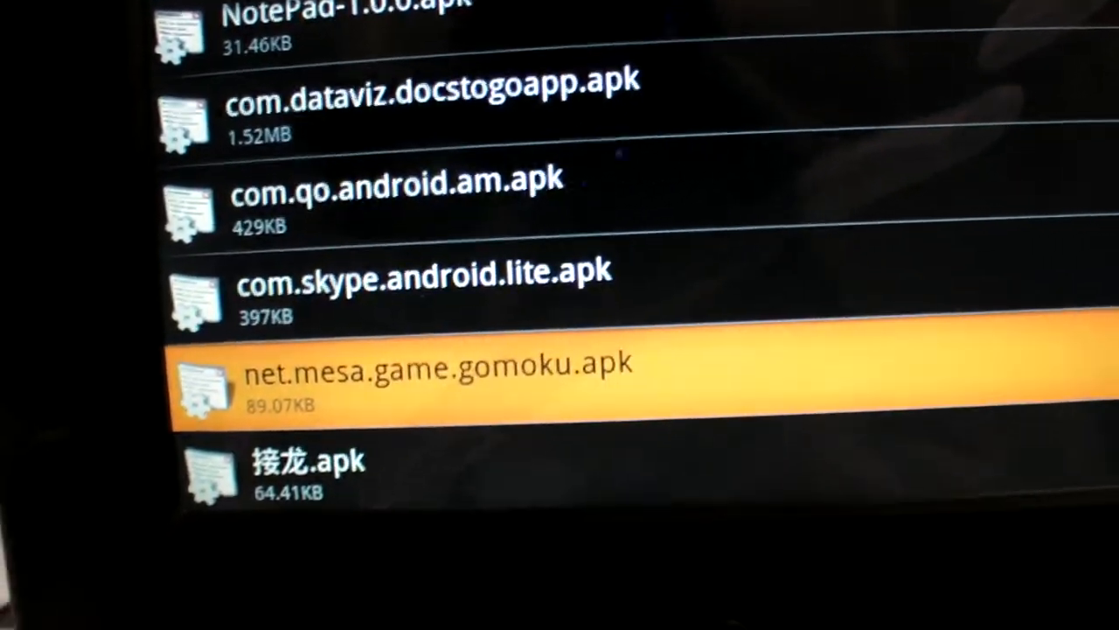